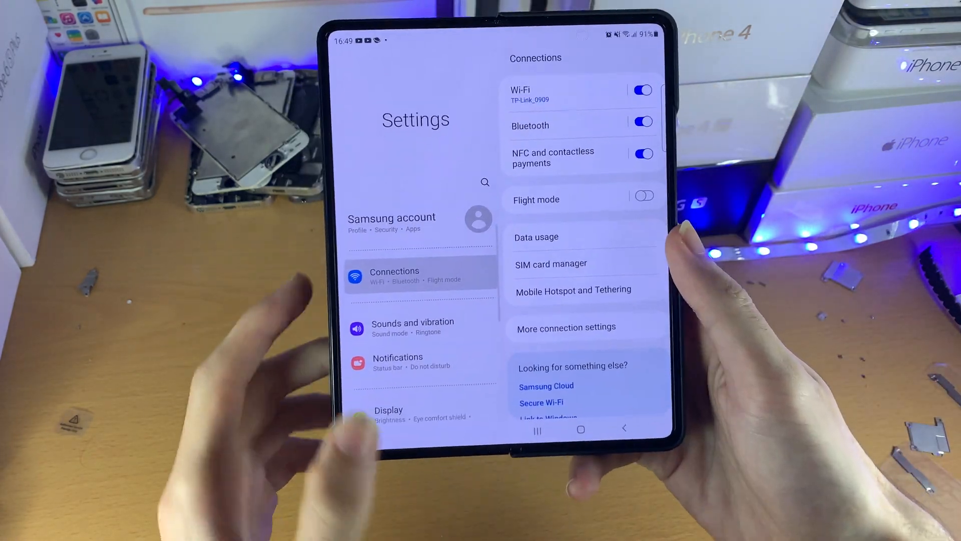
- Go into Notifications and then Brief pop-up settings toward the edge lighting style editor
click(397, 361)
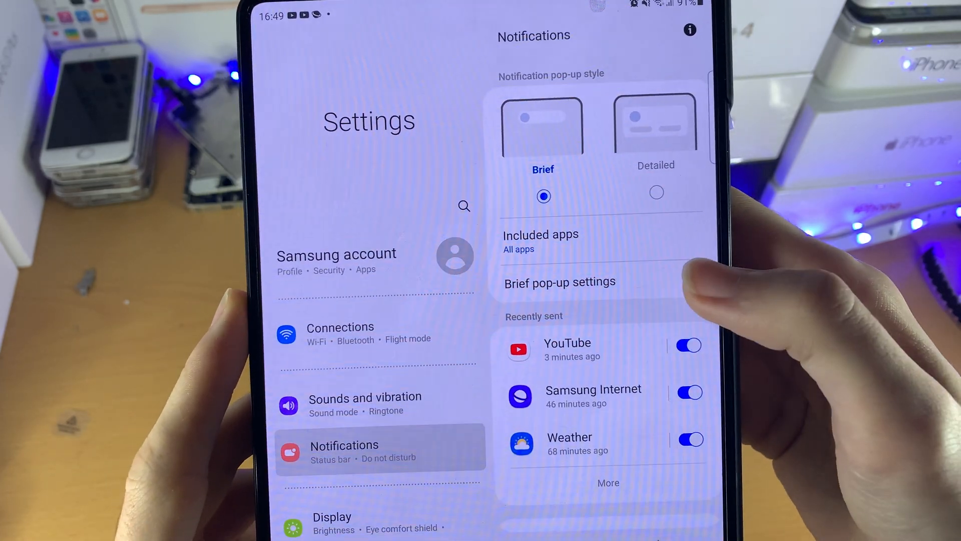
click(559, 282)
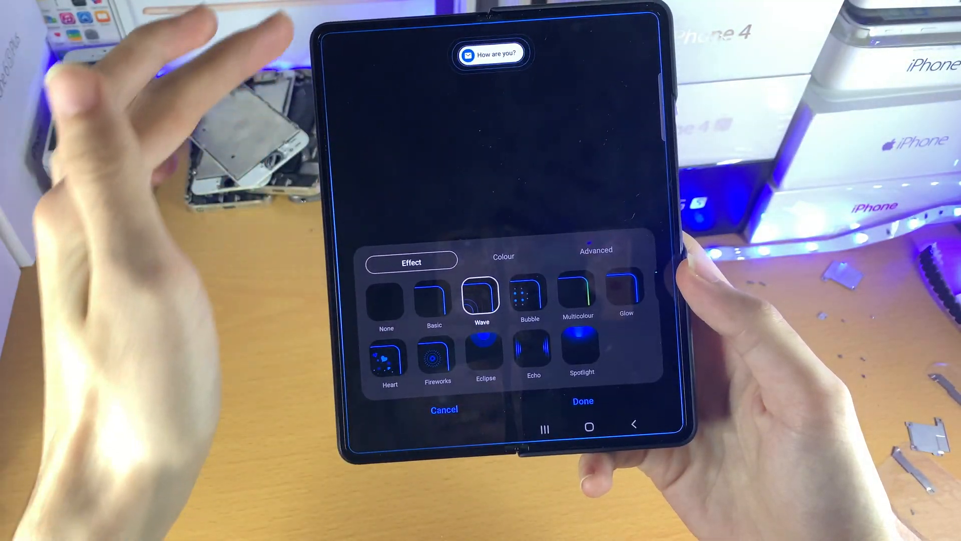
- Show the edge lighting Colour choices, then the Advanced transparency, width and duration settings
click(504, 256)
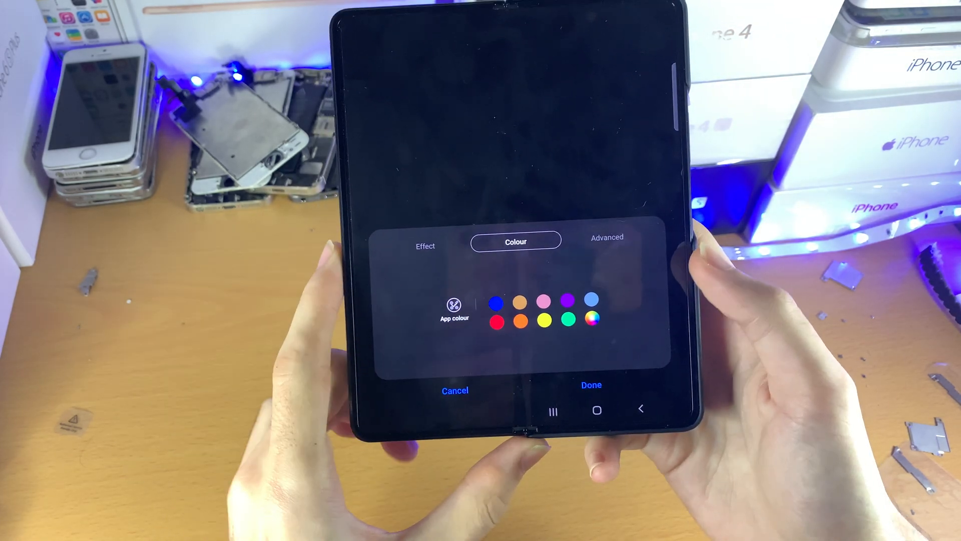
click(606, 238)
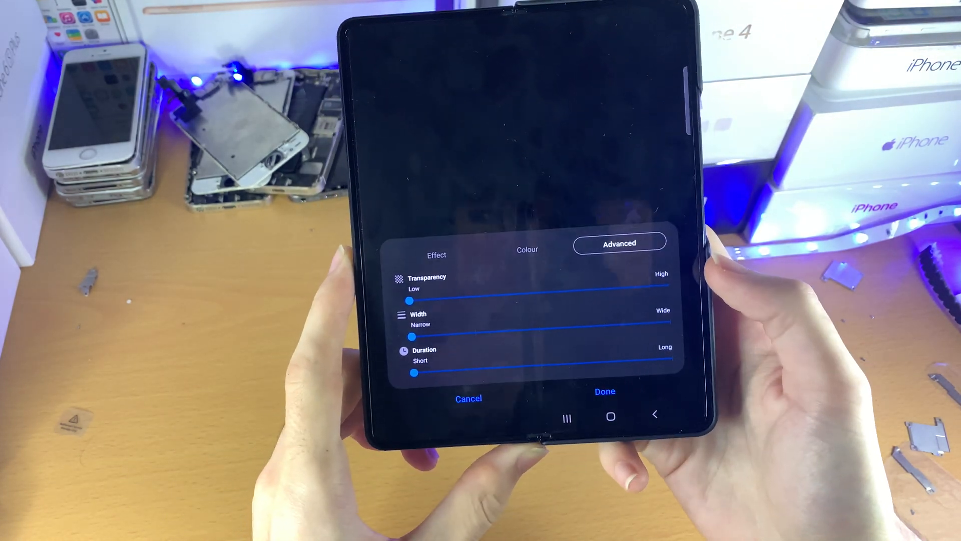